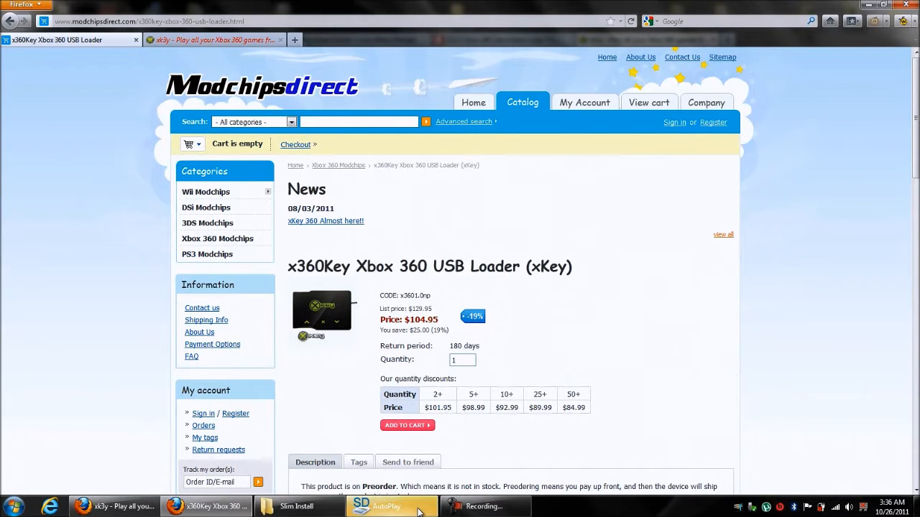
# Open the SD card (F:) from AutoPlay to view its uImage, rootfs, jtag and .Trash-1000 contents.
pyautogui.click(388, 506)
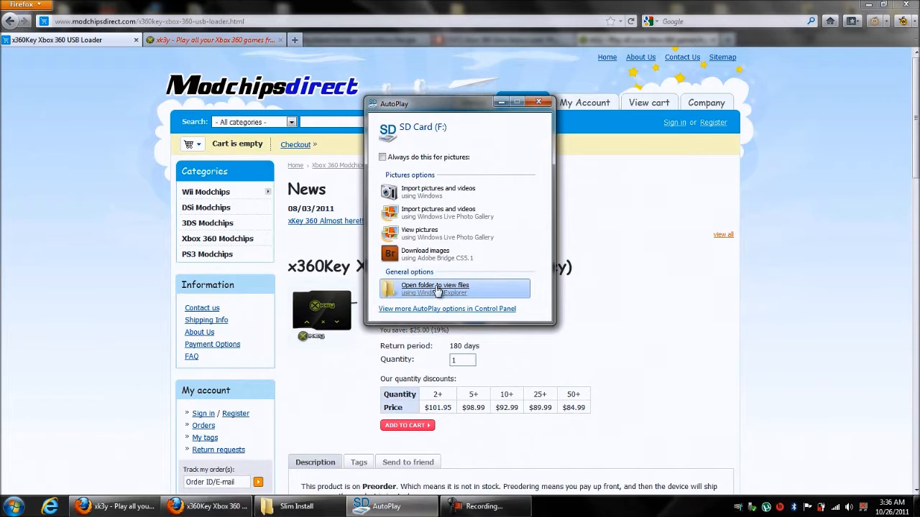
pyautogui.click(434, 288)
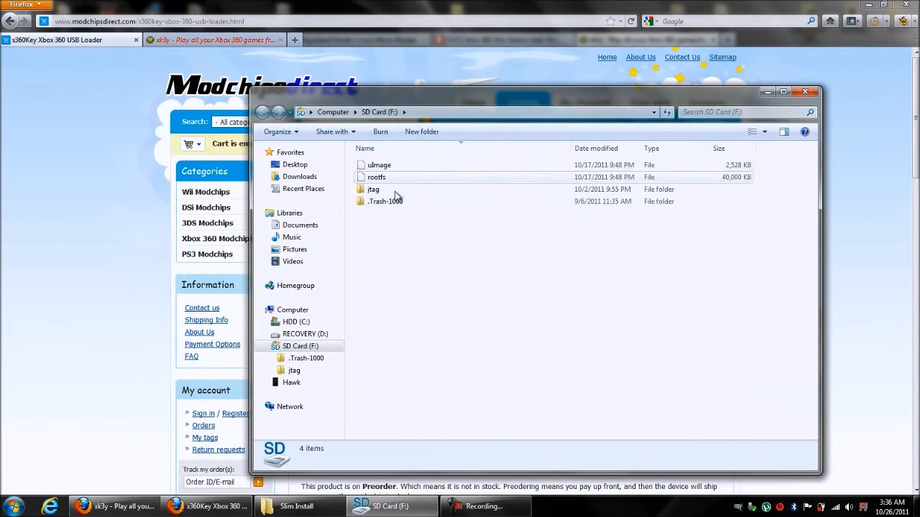
pyautogui.moveTo(386, 201)
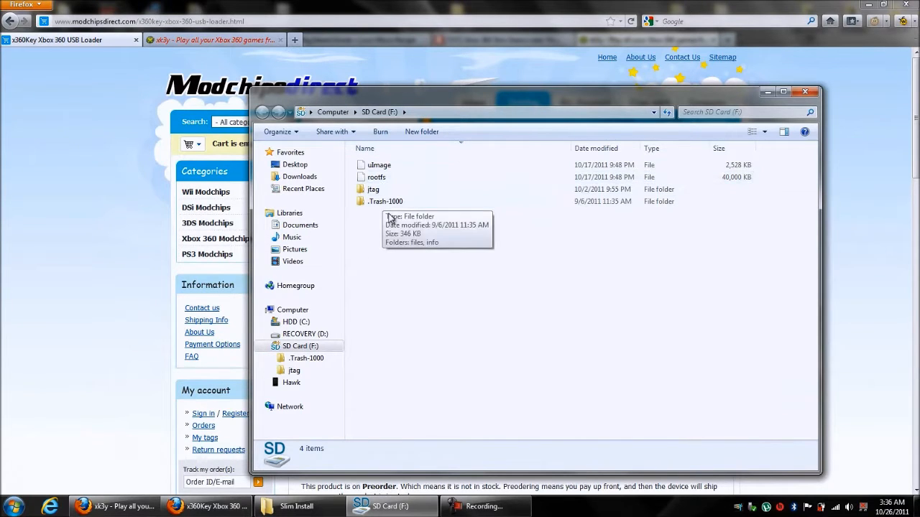
pyautogui.moveTo(478, 280)
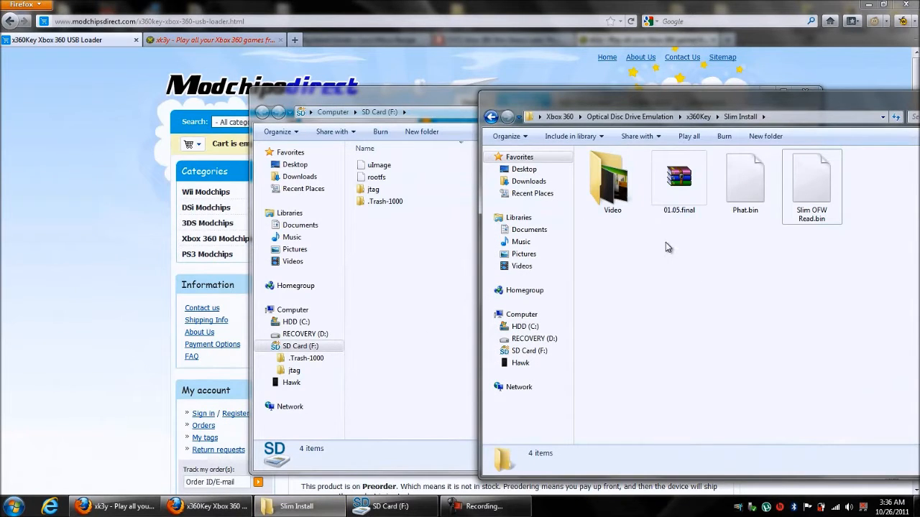
pyautogui.moveTo(769, 235)
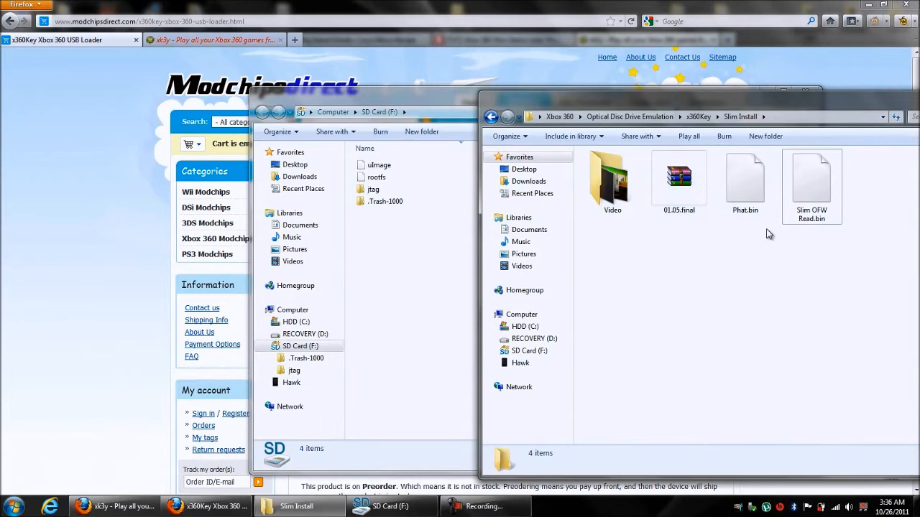
pyautogui.moveTo(810, 179)
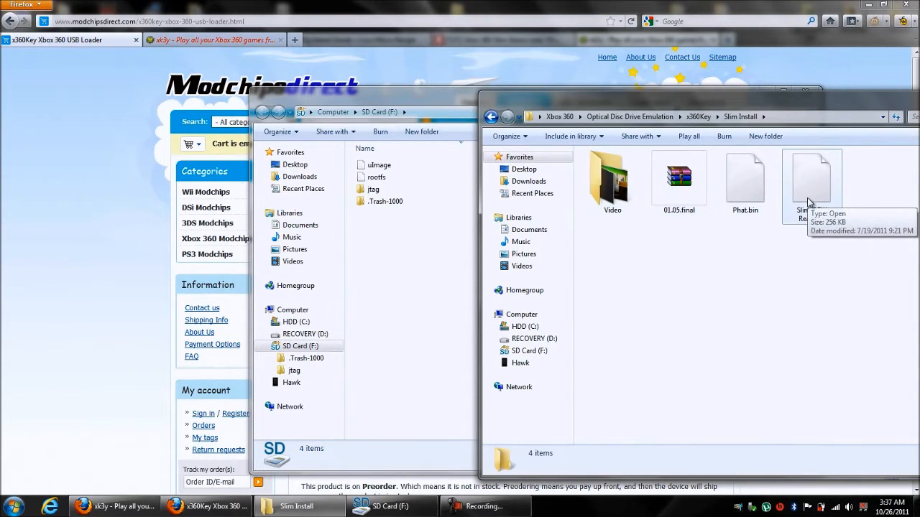
pyautogui.moveTo(786, 268)
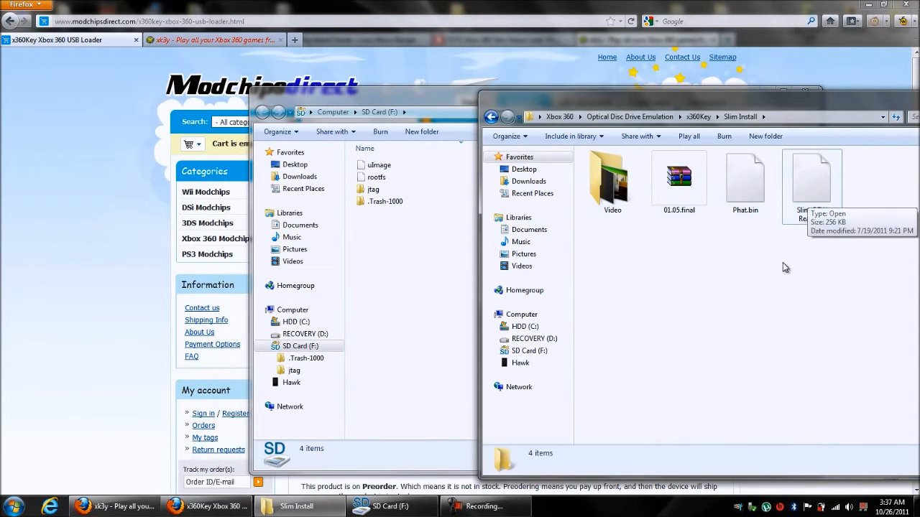
pyautogui.moveTo(761, 243)
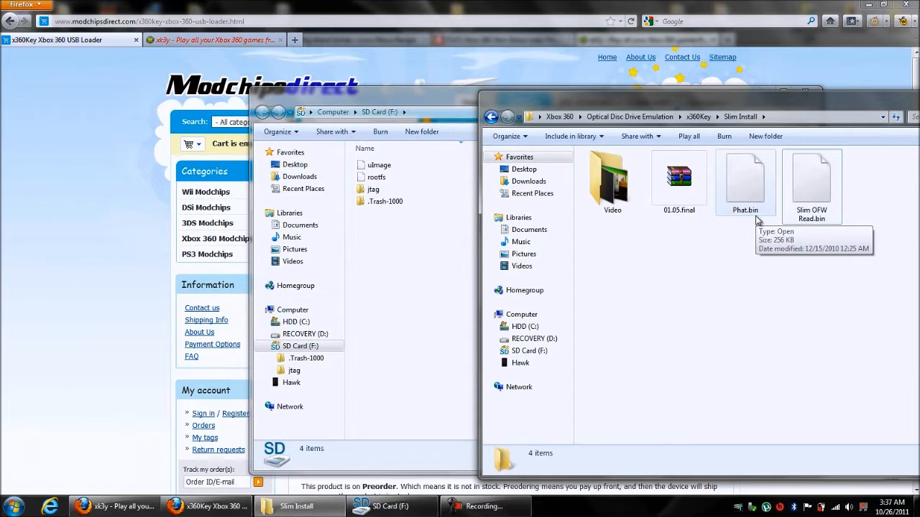
# Rename Slim OFW Read.bin in the Slim Install folder to Dummy.bin.
pyautogui.rightClick(811, 180)
pyautogui.write('Dummy')
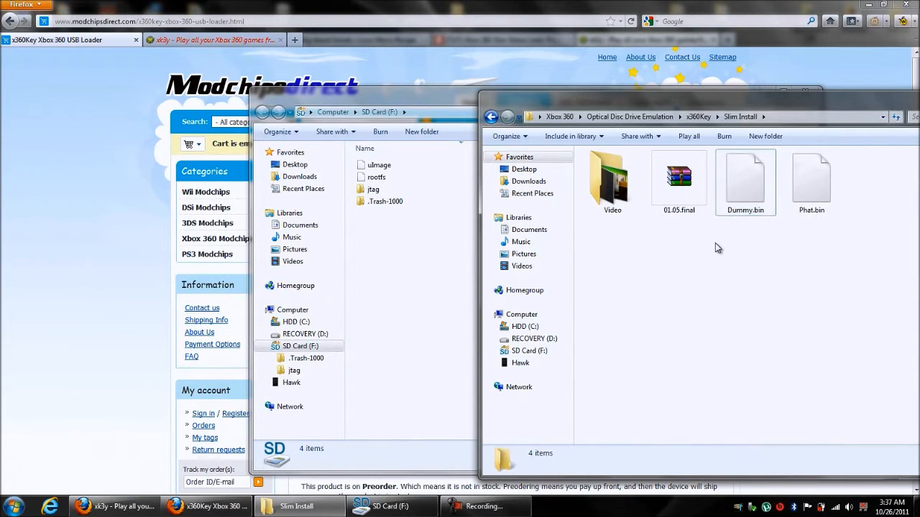
pyautogui.click(745, 180)
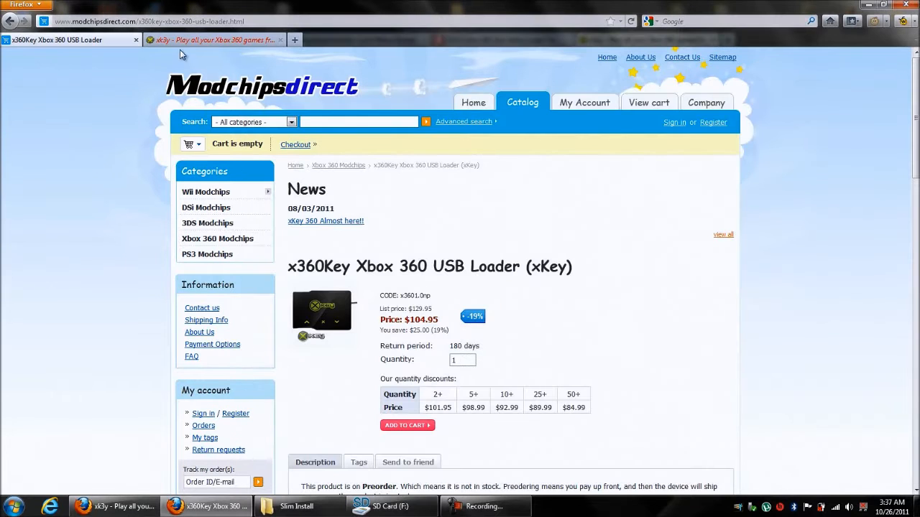
# Show the xk3y site's Downloads page listing Firmware update v1.05.
pyautogui.click(214, 39)
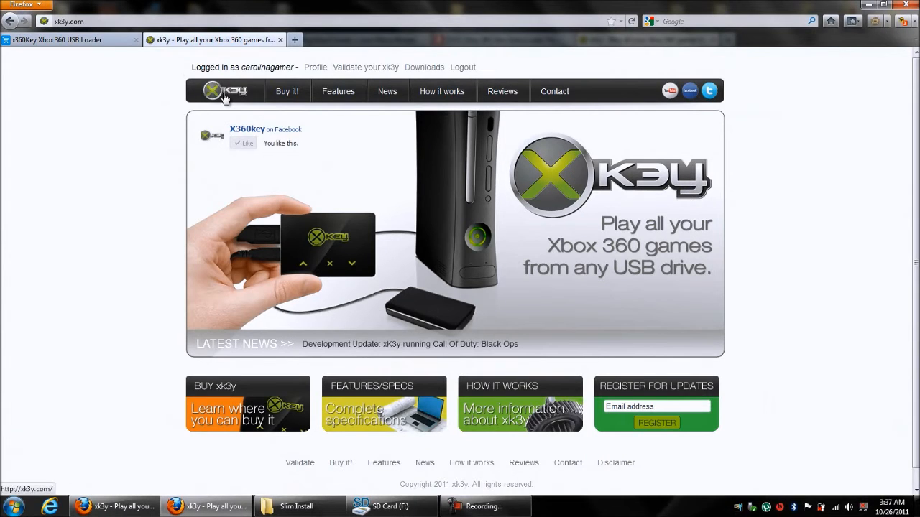
pyautogui.click(424, 66)
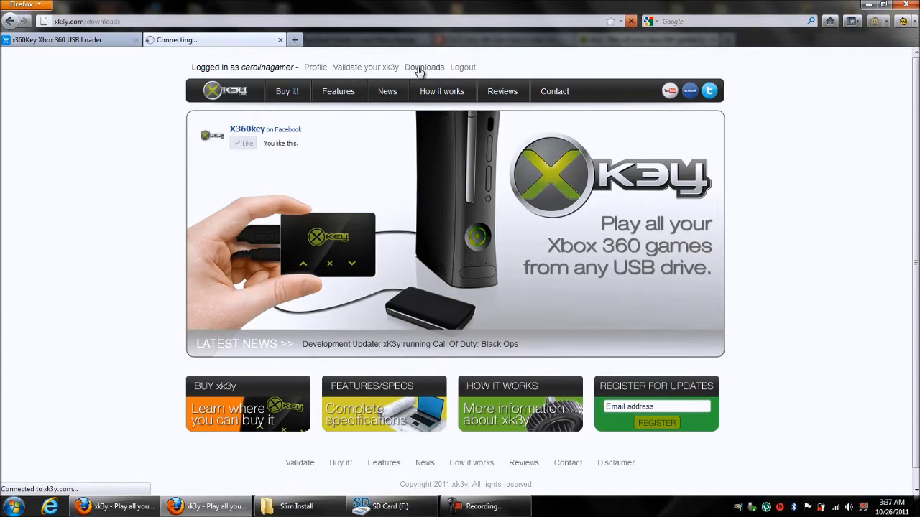
pyautogui.click(424, 67)
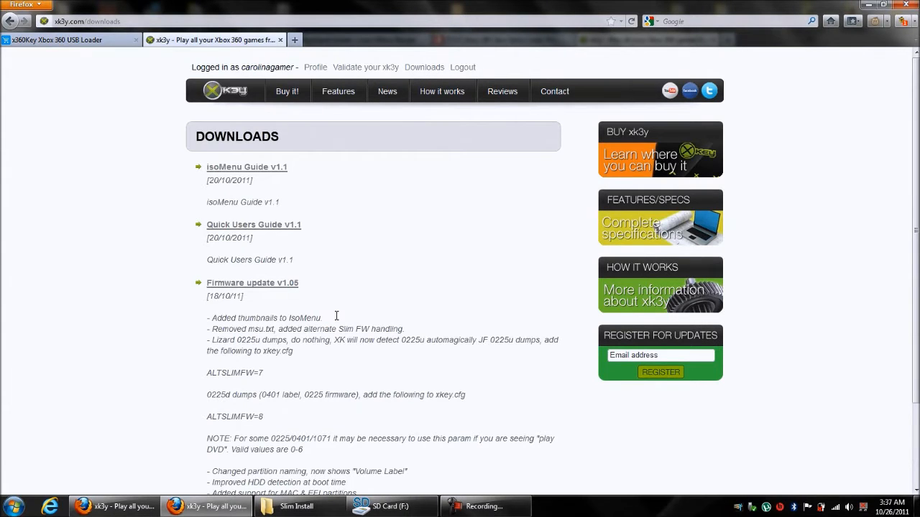
pyautogui.moveTo(272, 282)
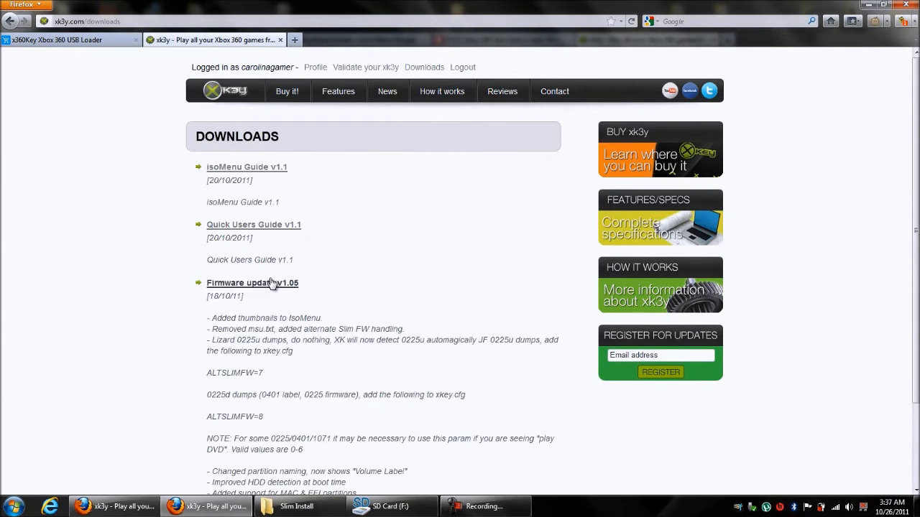
pyautogui.moveTo(260, 299)
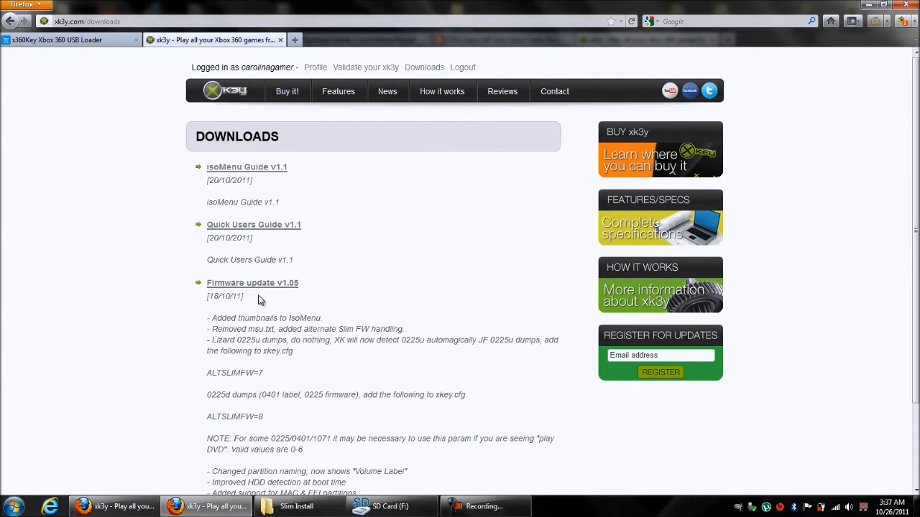
pyautogui.moveTo(252, 282)
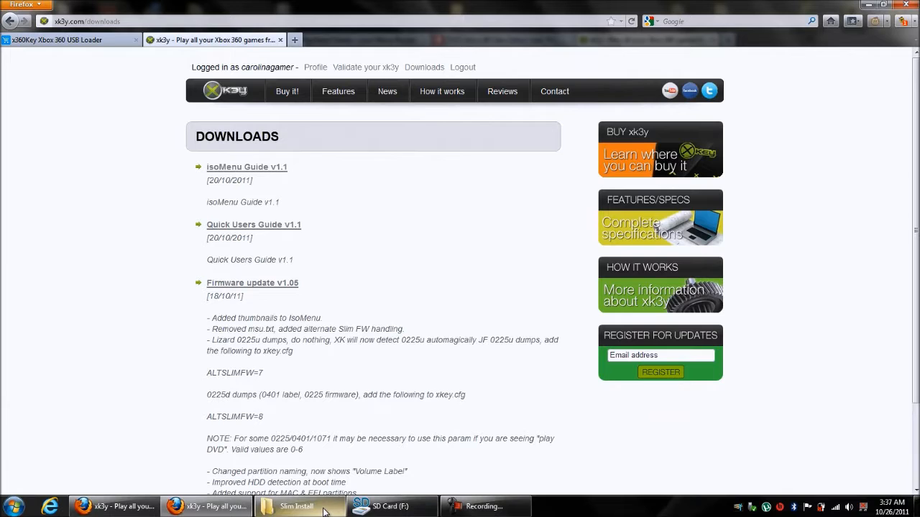
# Select uImage and xkey.cfg in the 01.05.final.rar archive alongside rootfs for moving to the SD card.
pyautogui.click(391, 507)
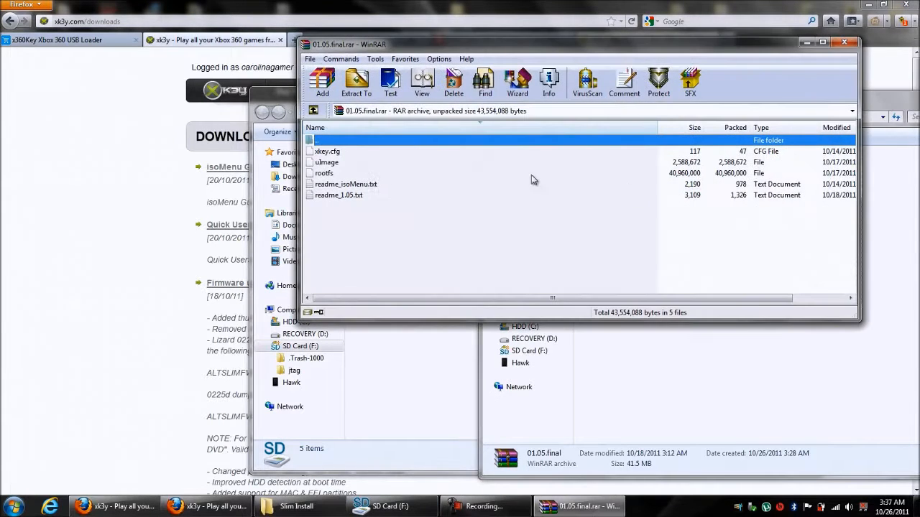
pyautogui.click(326, 162)
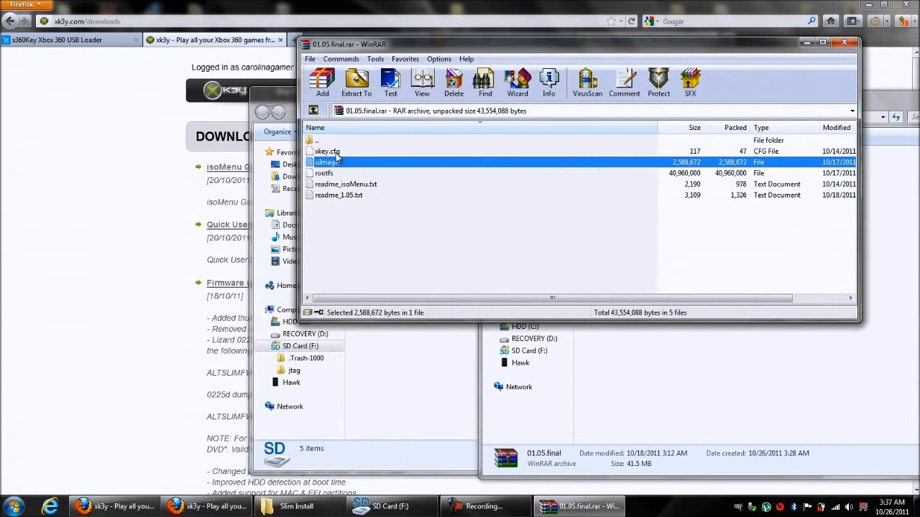
pyautogui.click(324, 172)
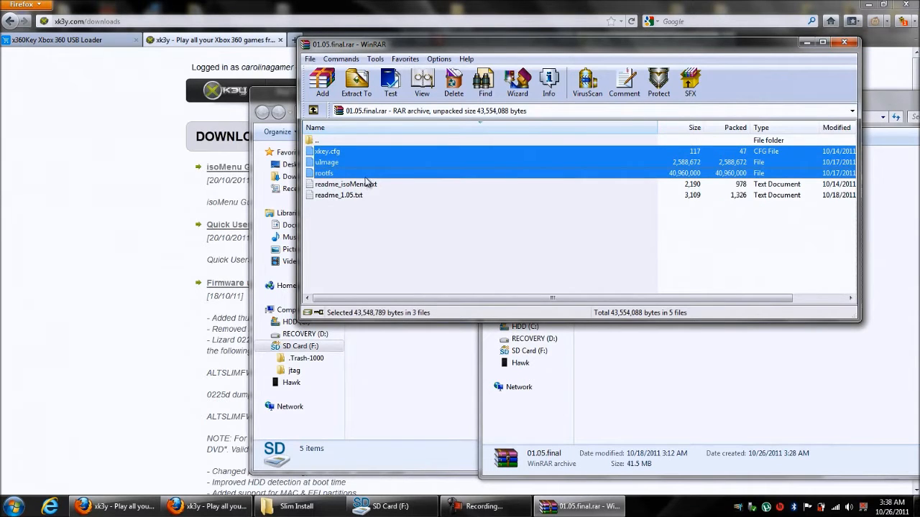
pyautogui.moveTo(327, 169)
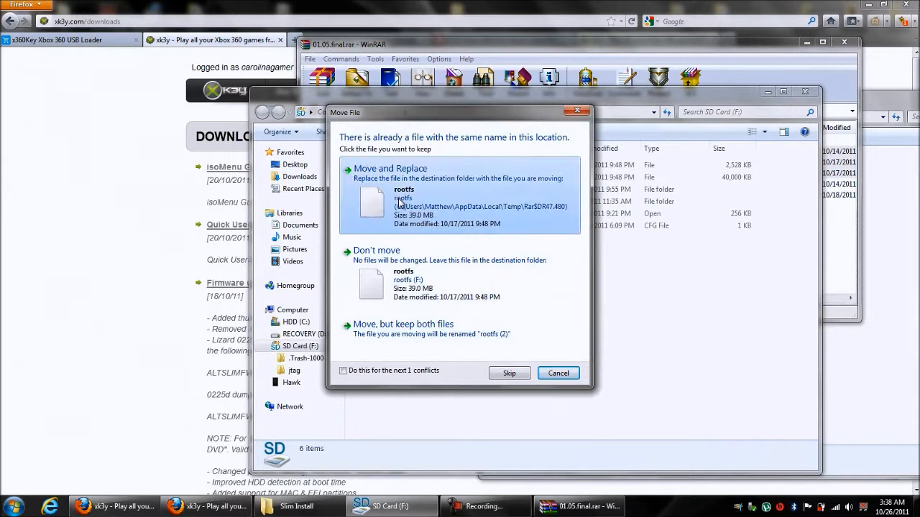
# Choose Move and Replace for rootfs and uImage so the 1.05 versions overwrite the card's copies.
pyautogui.click(390, 168)
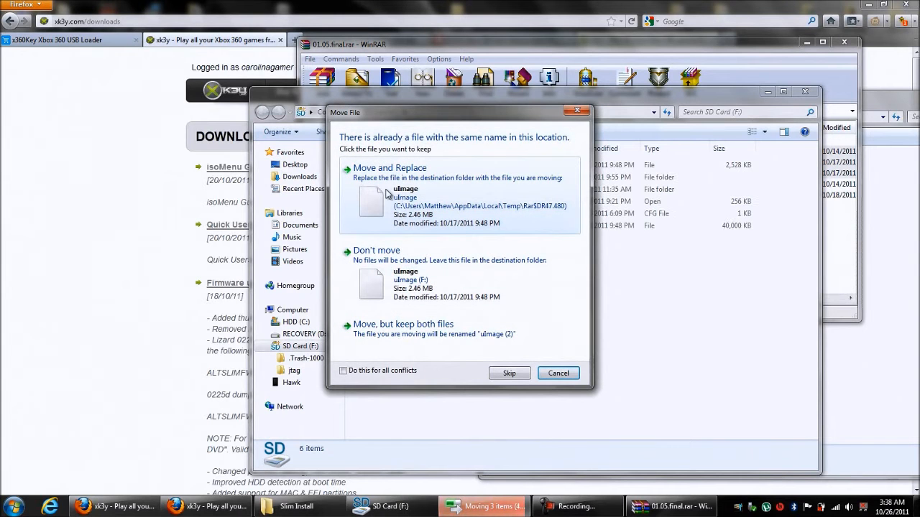
pyautogui.click(389, 167)
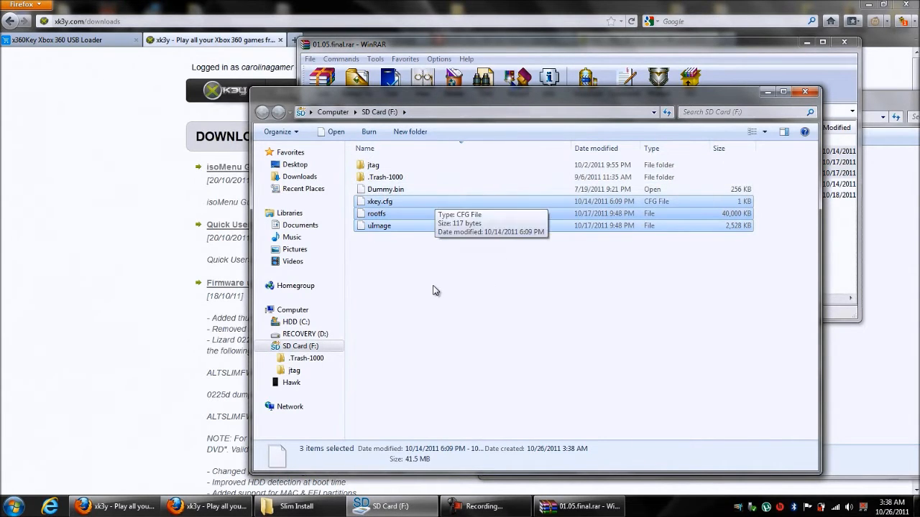
# Deselect the moved files and bring the blank Notepad window forward beside the SD card.
pyautogui.click(435, 290)
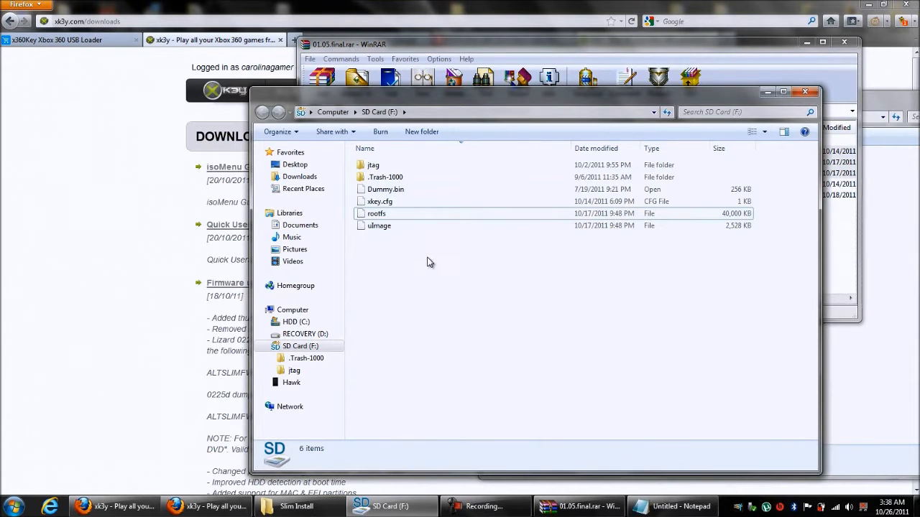
pyautogui.click(672, 507)
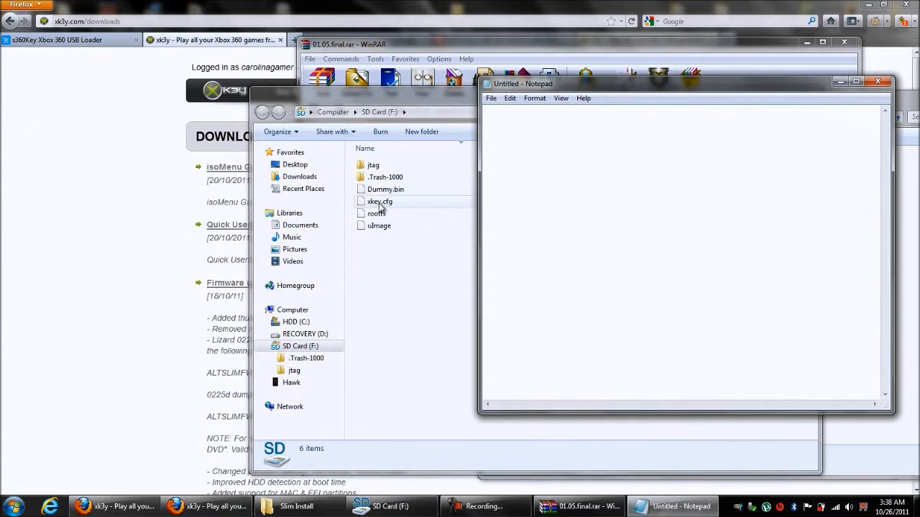
# Edit xkey.cfg in Notepad so MENUISO reads N instead of Y.
pyautogui.doubleClick(380, 201)
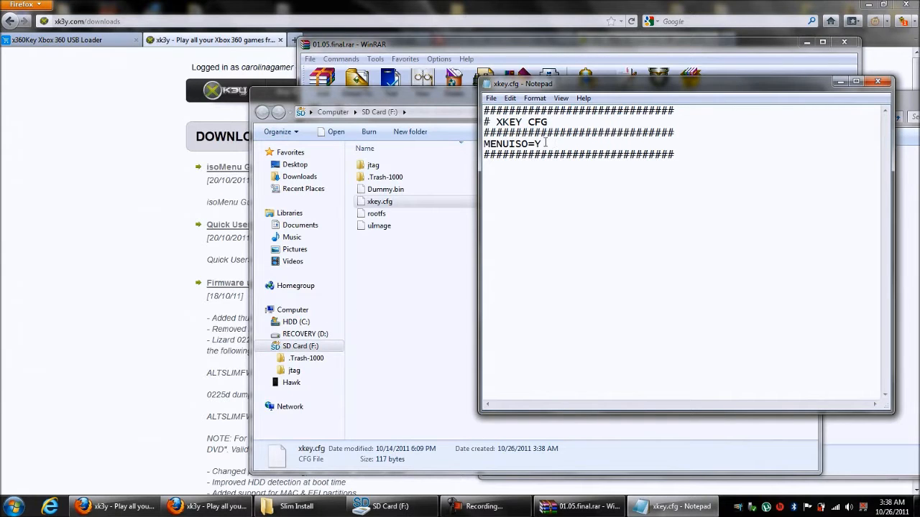
pyautogui.doubleClick(537, 144)
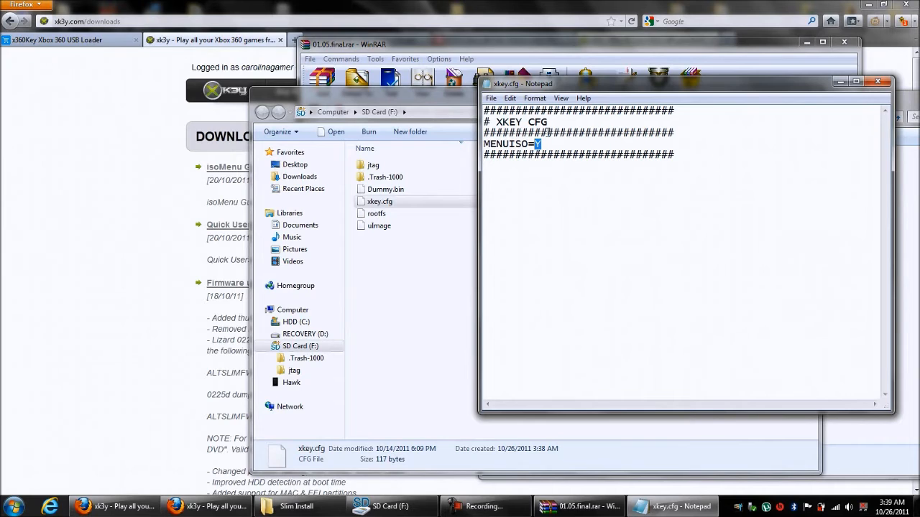
pyautogui.write('N')
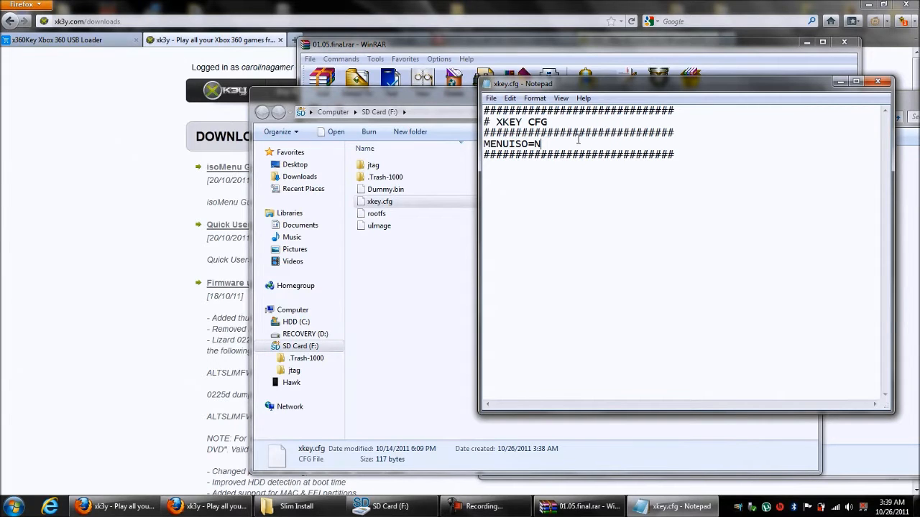
pyautogui.moveTo(503, 112)
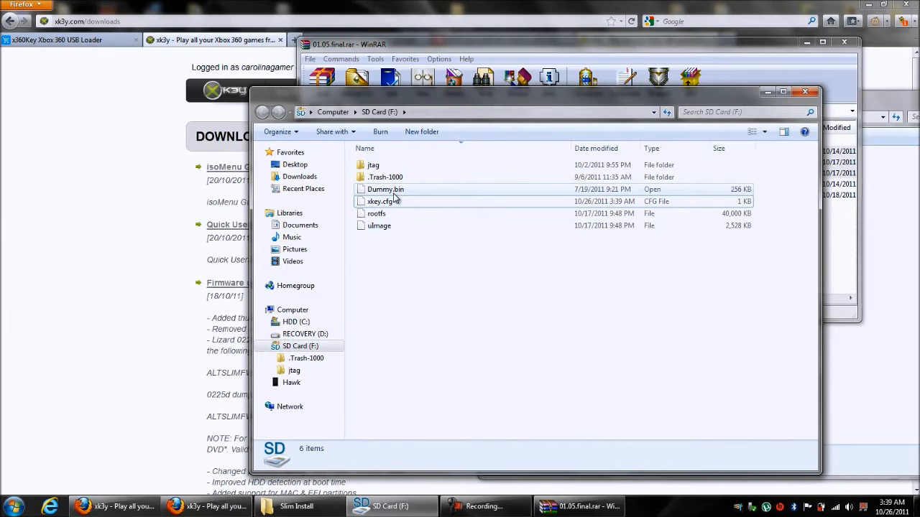
pyautogui.moveTo(386, 189)
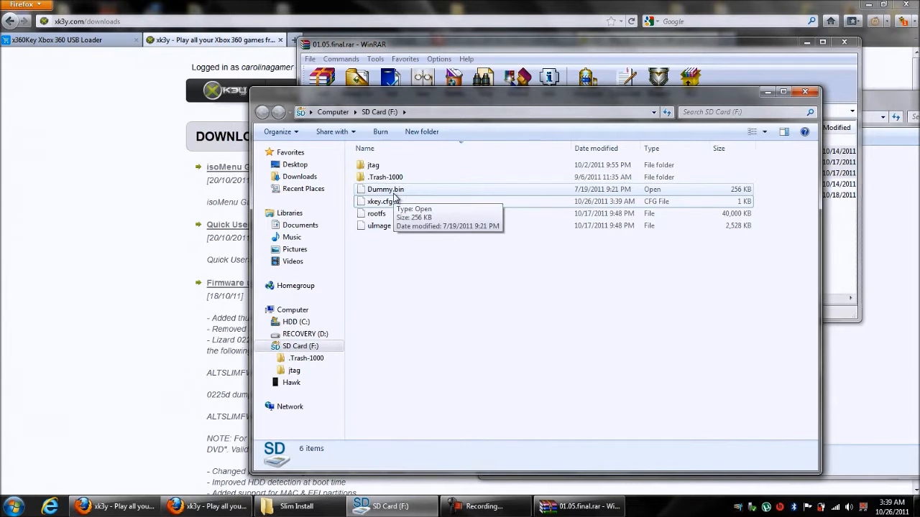
pyautogui.moveTo(375, 213)
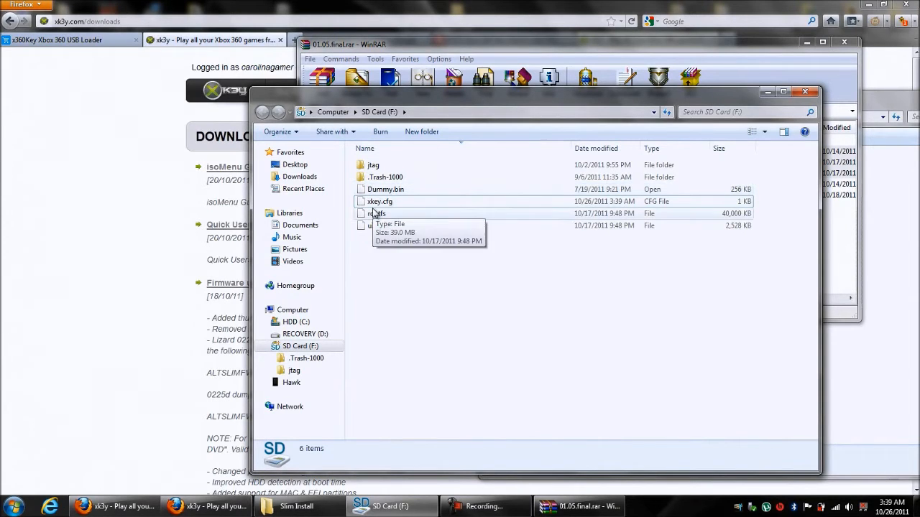
pyautogui.moveTo(379, 225)
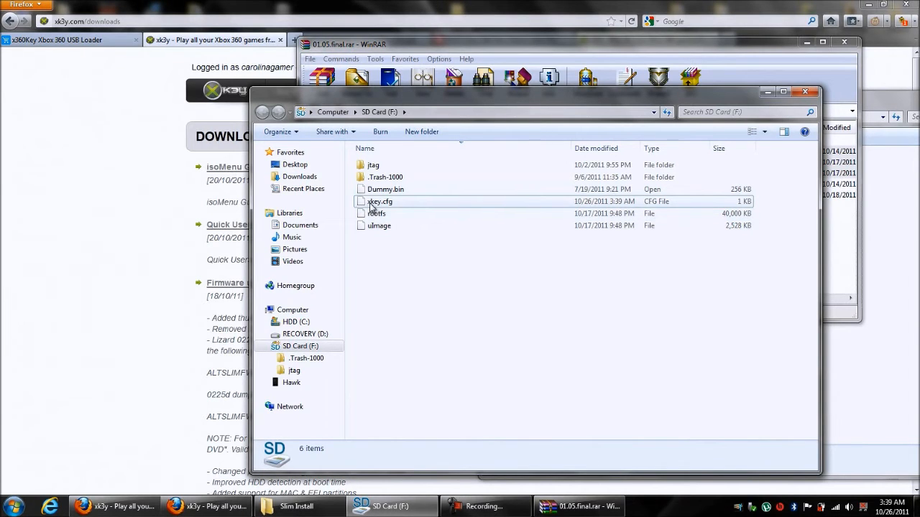
# Return to the SD card window listing Dummy.bin, the saved xkey.cfg, rootfs and uImage.
pyautogui.click(409, 260)
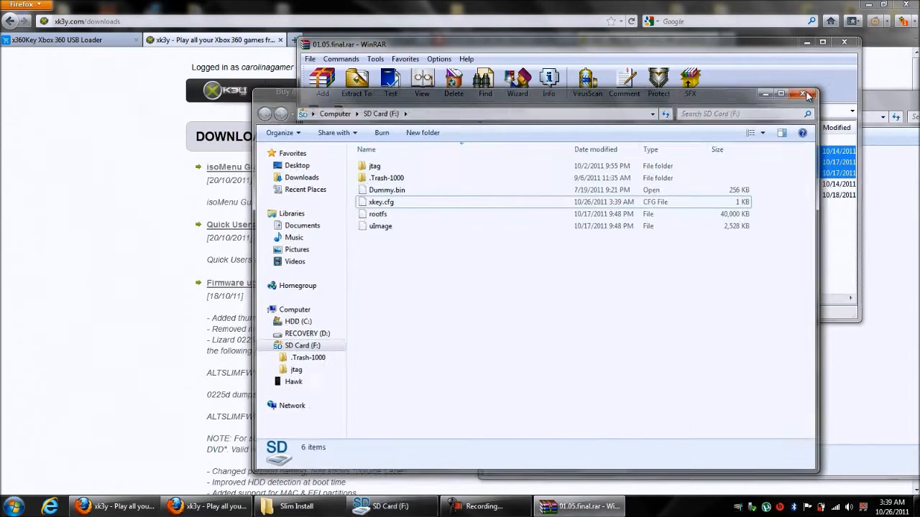
# Close the SD card window, eject the card and dismiss the safe-removal notice.
pyautogui.click(805, 94)
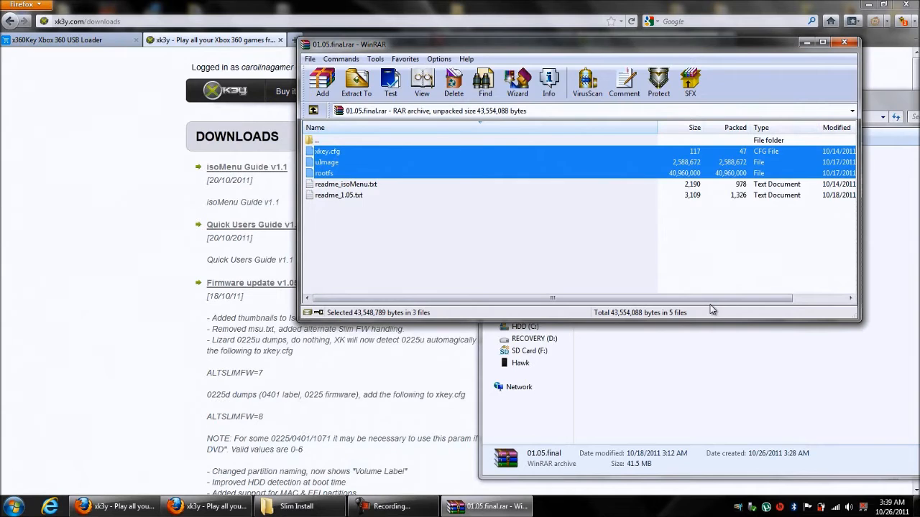
pyautogui.moveTo(724, 316)
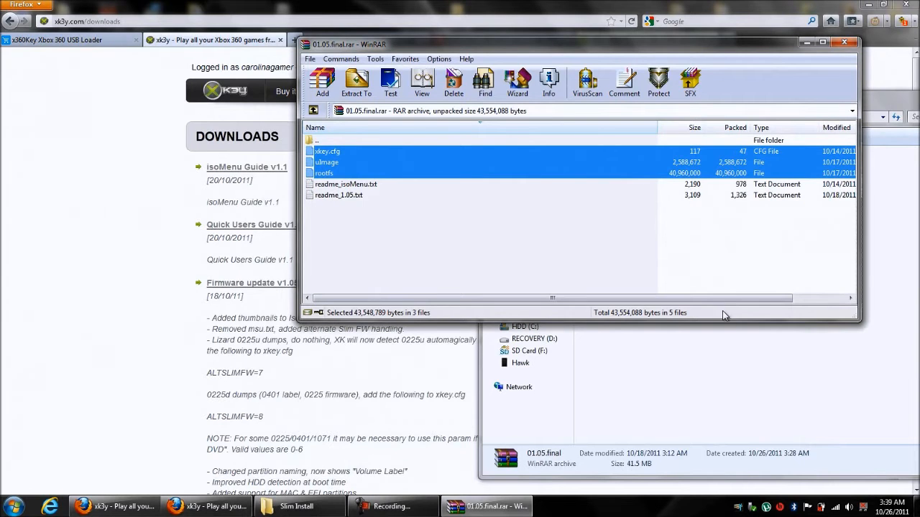
pyautogui.moveTo(752, 508)
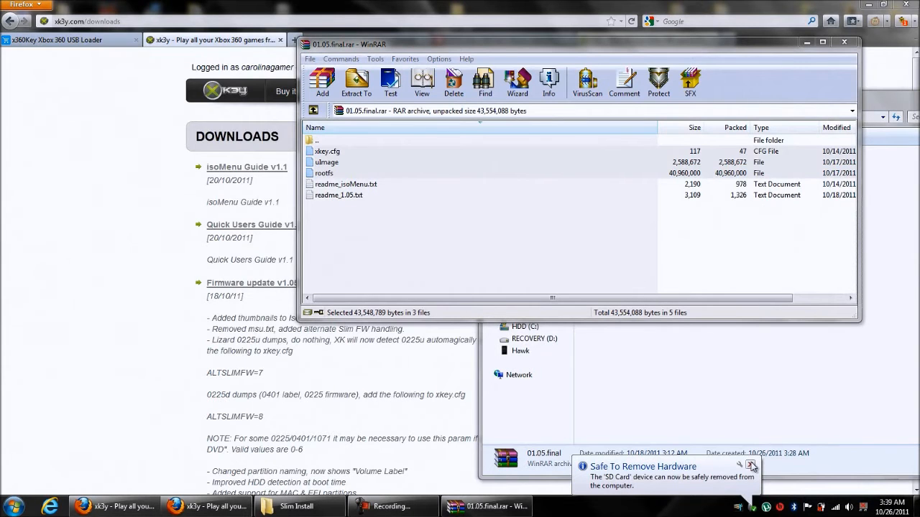
pyautogui.click(751, 466)
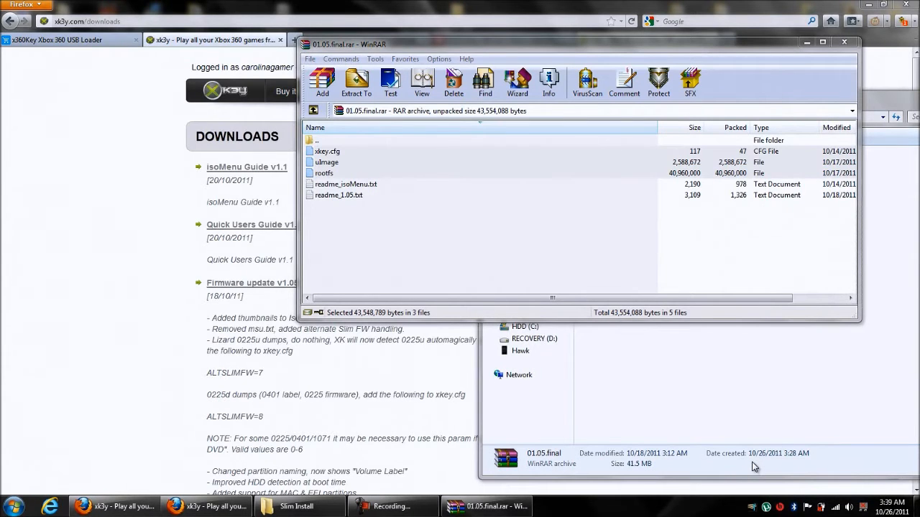